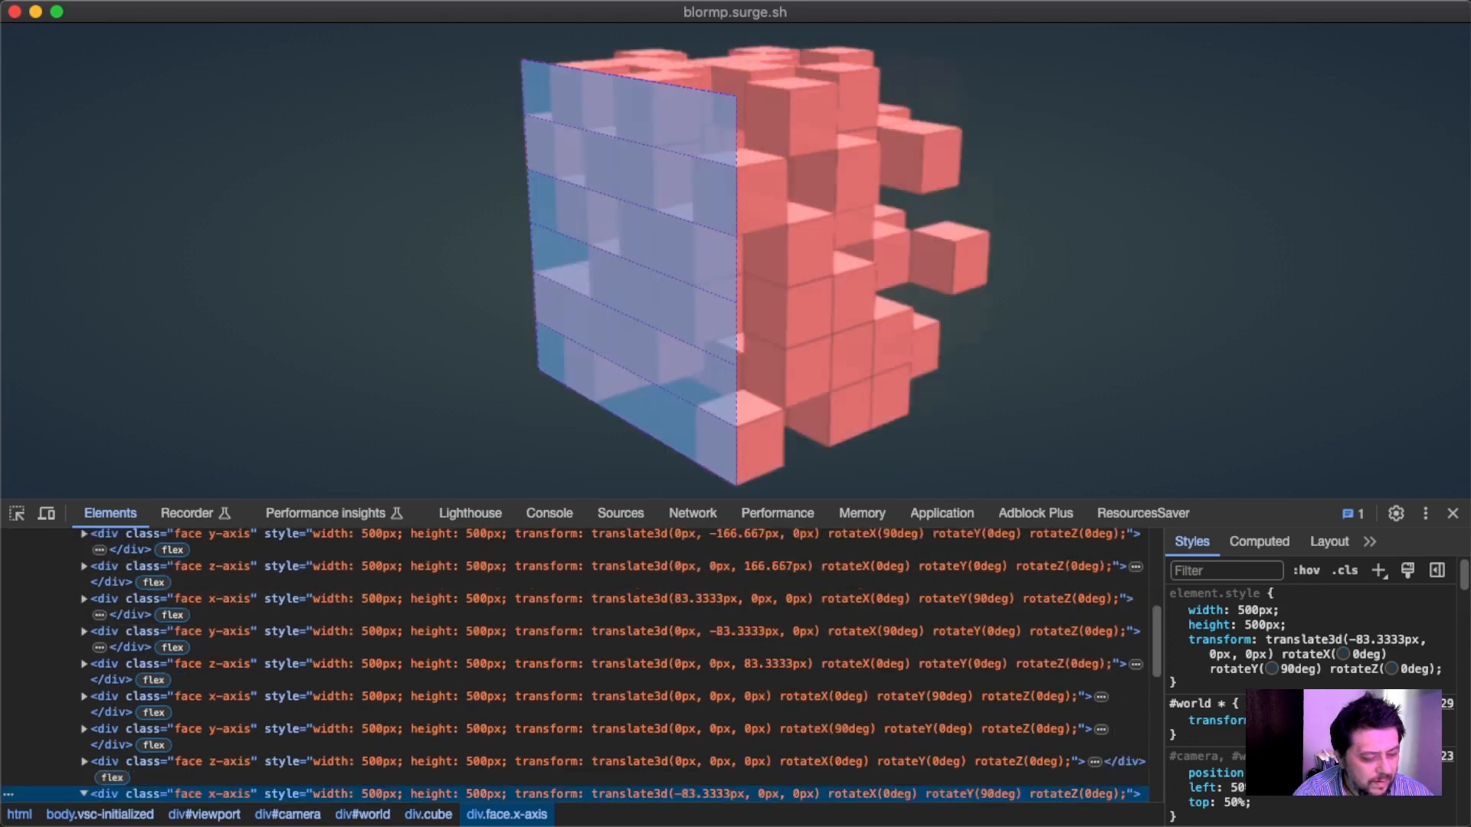
Switch DevTools from the Elements tree to the Console panel.
click(548, 513)
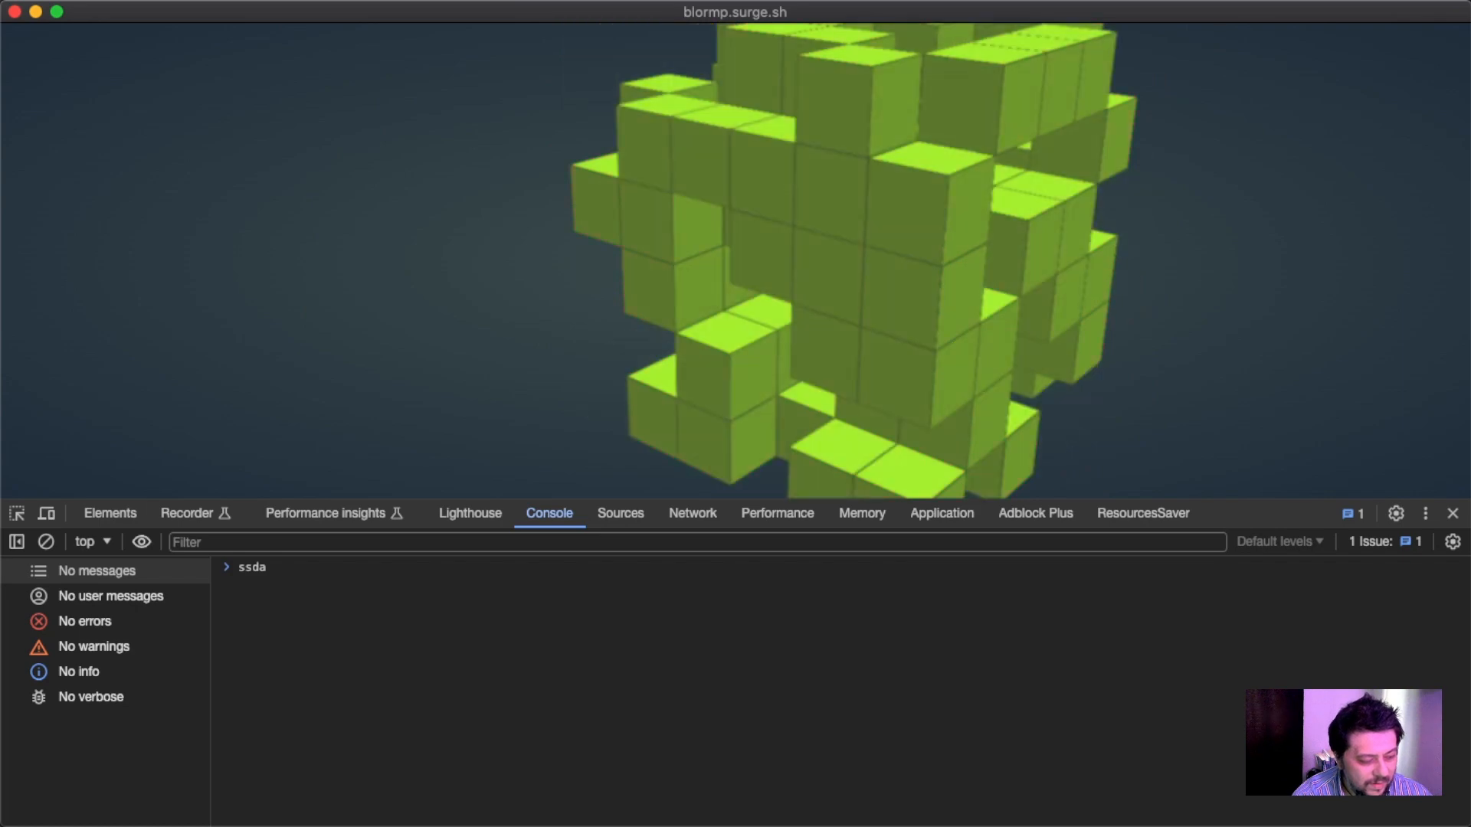
Switch to the Sources panel showing the blormp.surge.sh (index) file and its CSS rules.
click(619, 513)
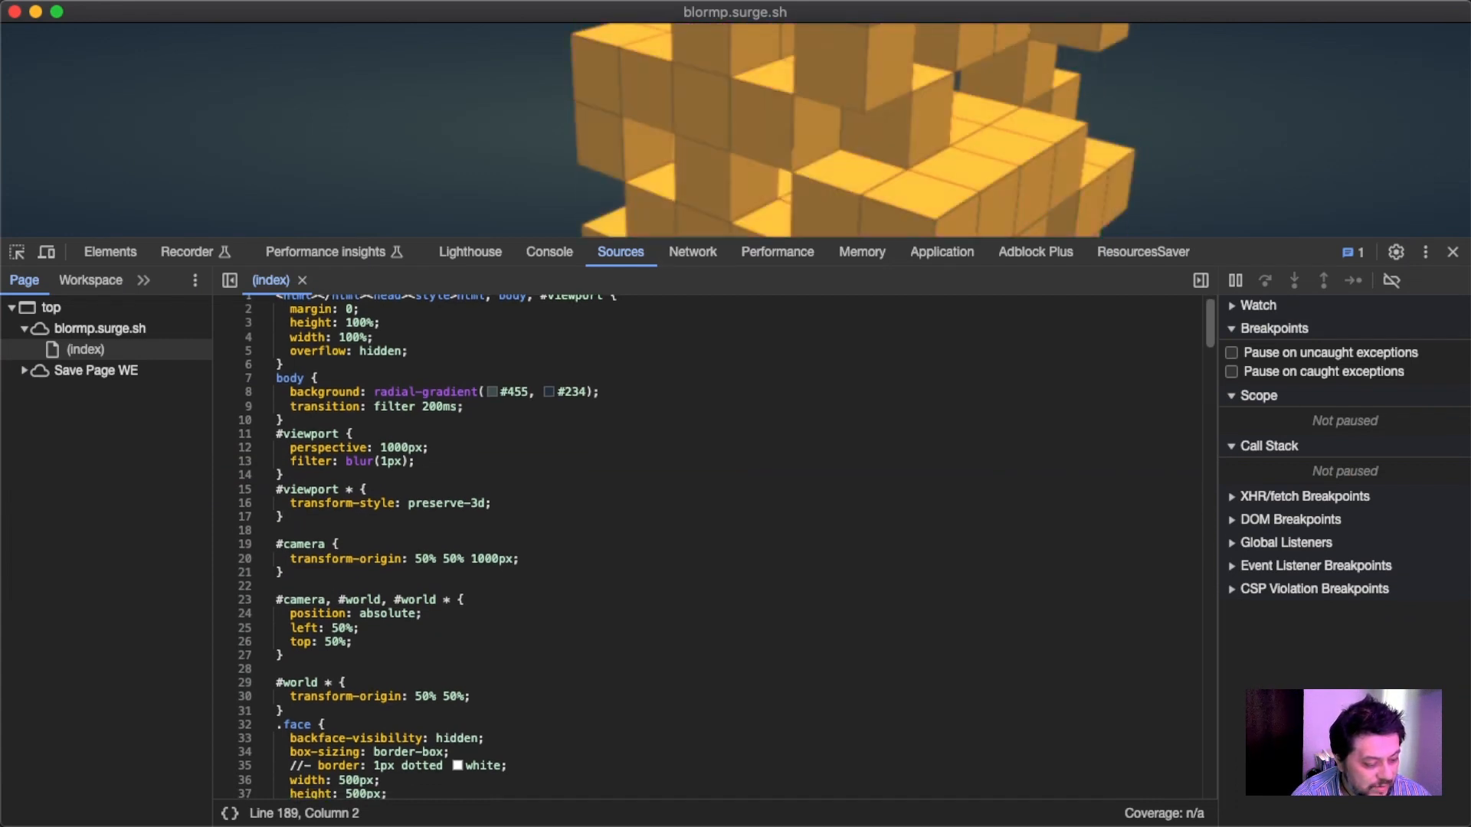
Select the preserve-3d transform-style rule, then scroll down to the mouse event handler JavaScript.
double_click(434, 503)
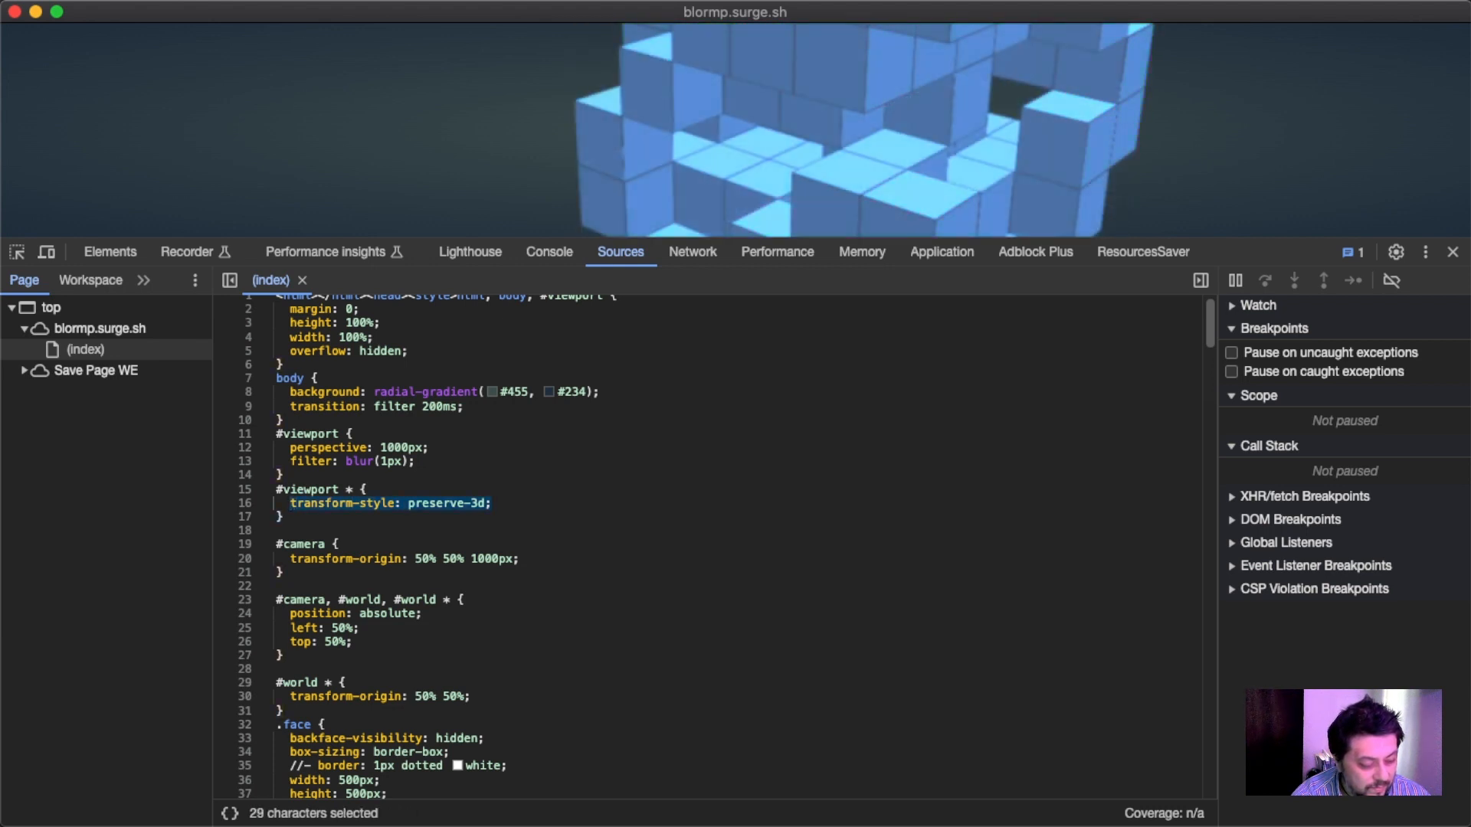
scroll(down, 3)
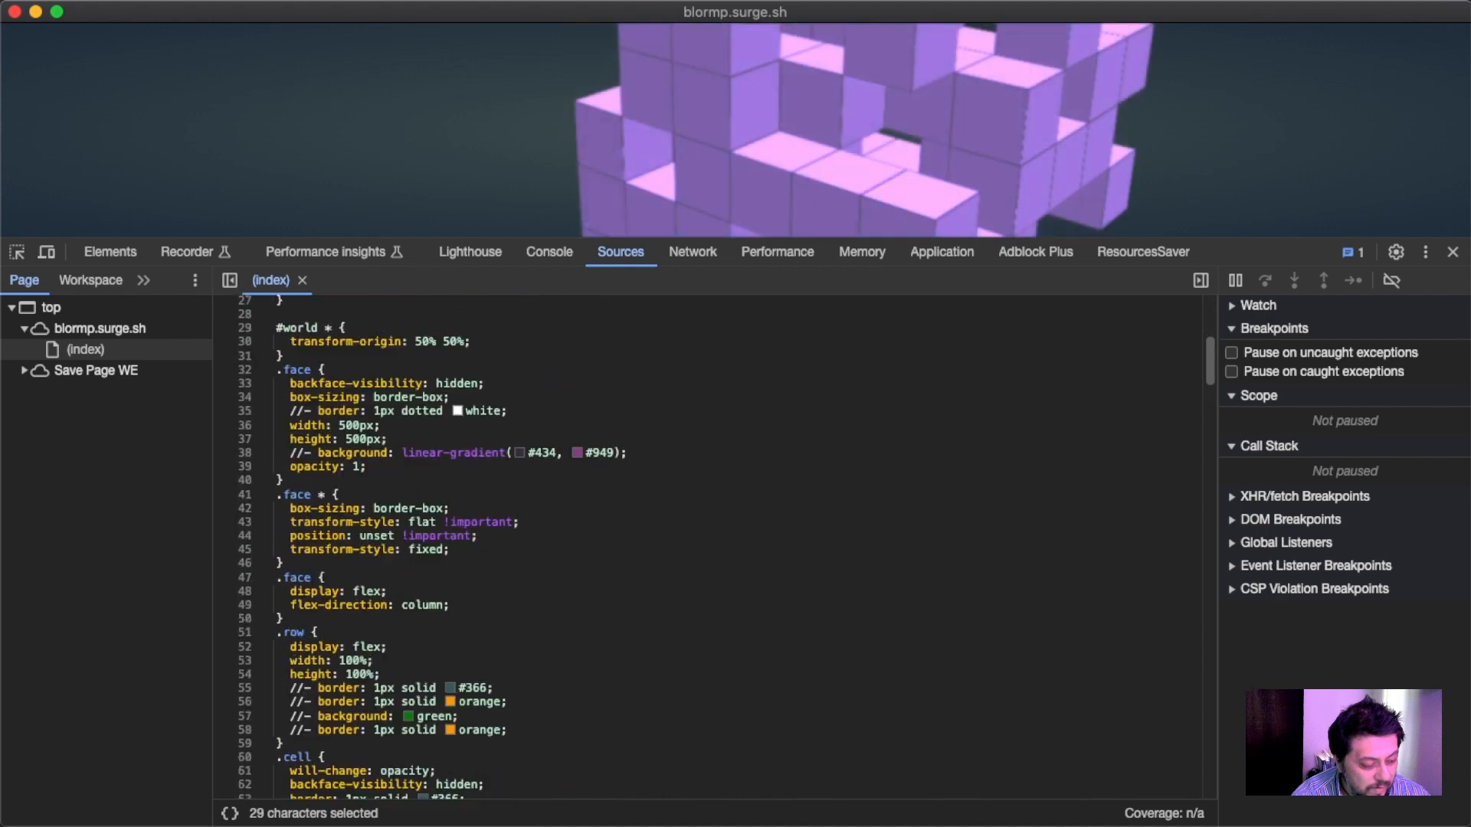
scroll(down, 3)
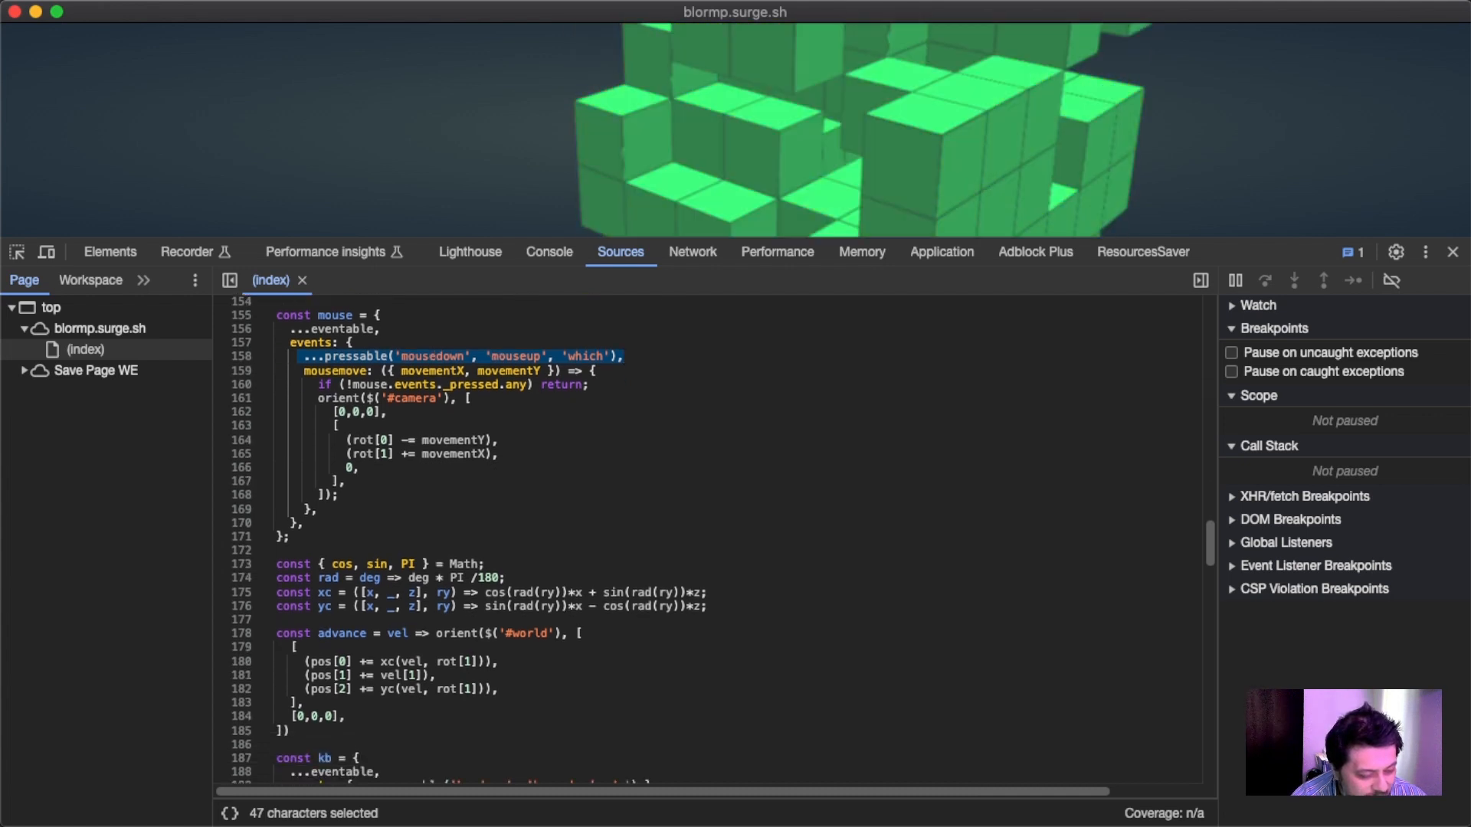
Clear the mouse-handler selection and scroll down to the kb keyboard movement object.
click(340, 494)
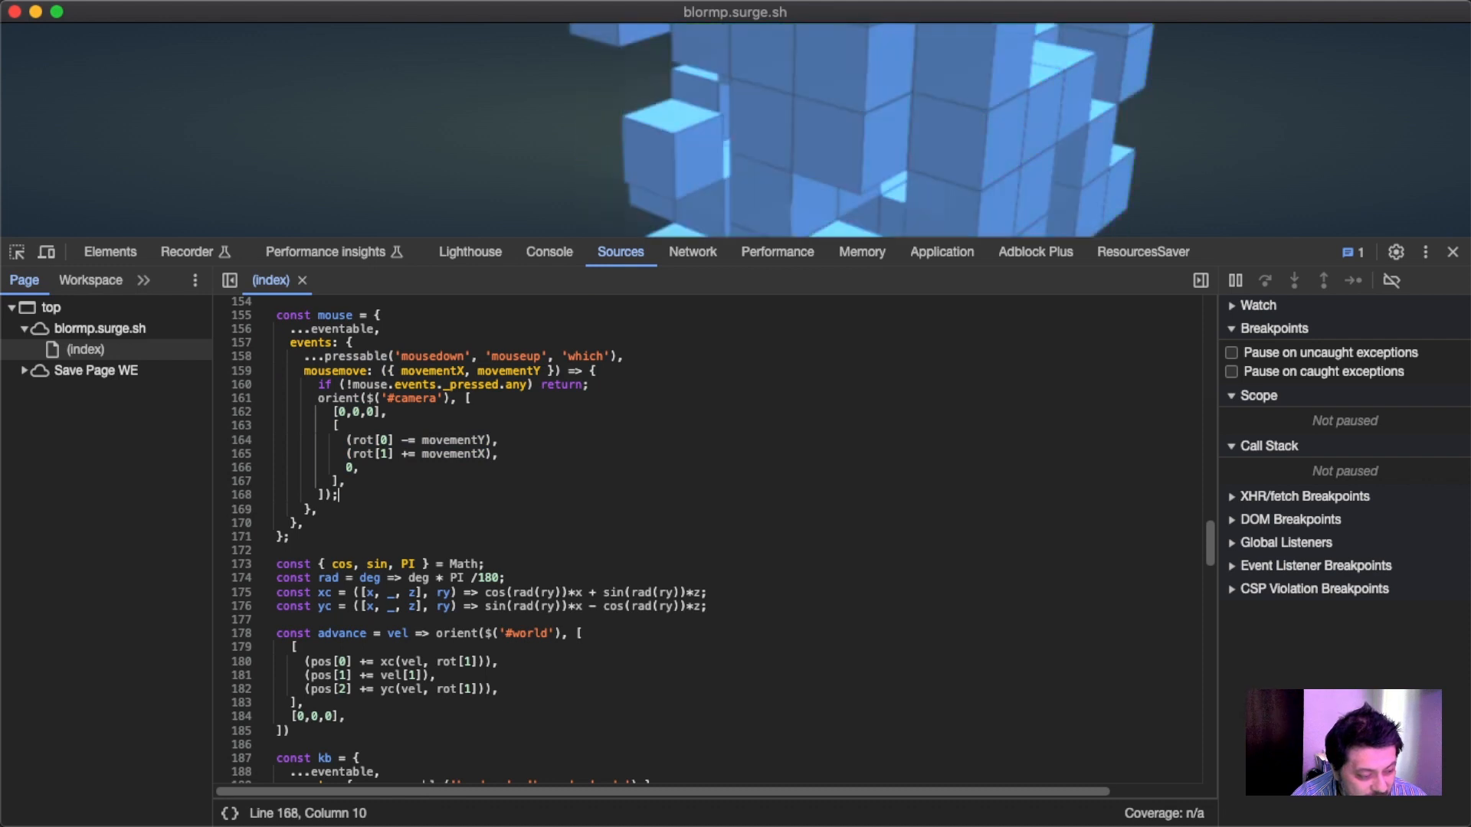
drag(317, 383, 588, 383)
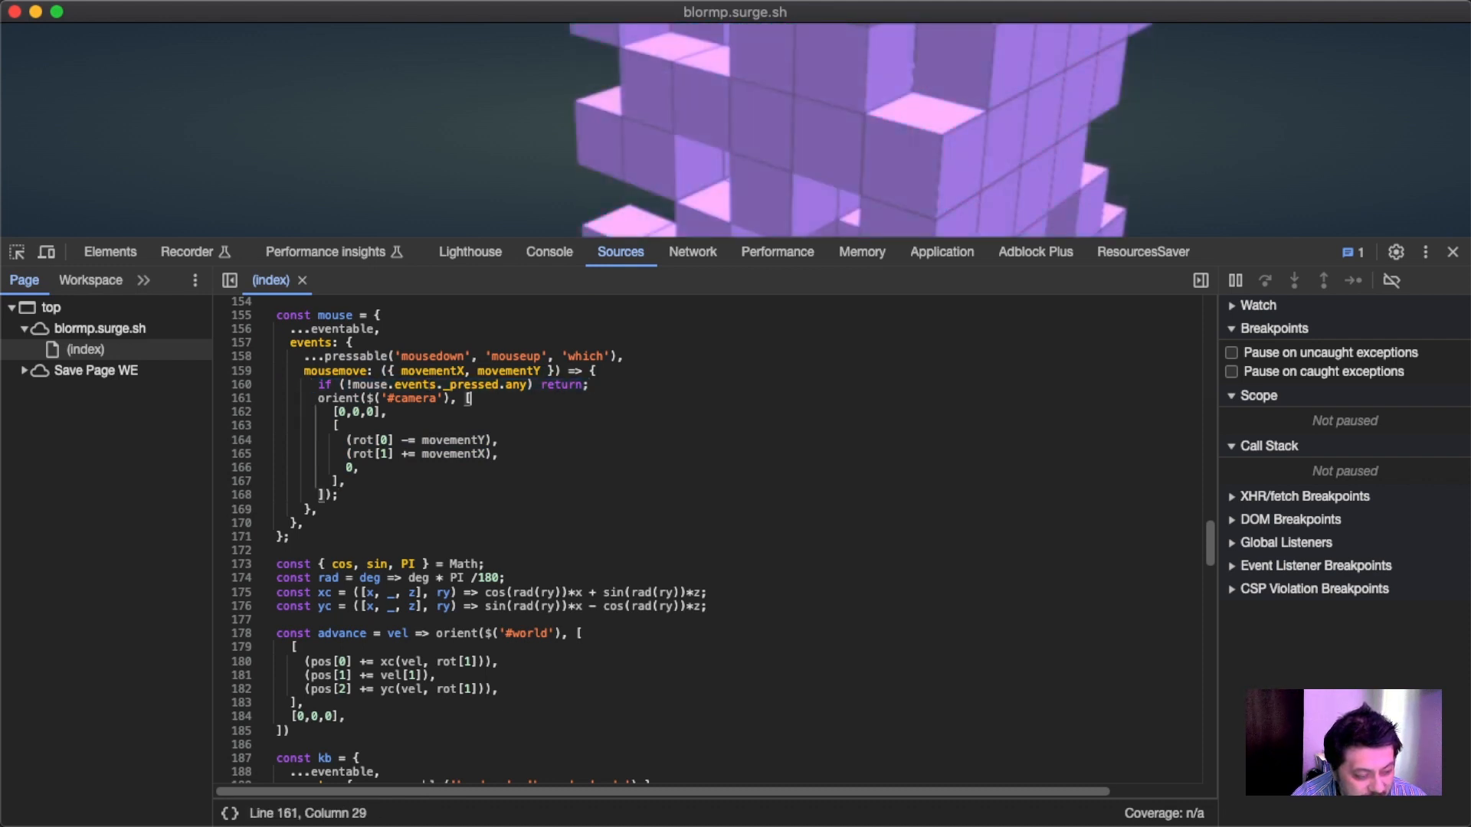
text(,)
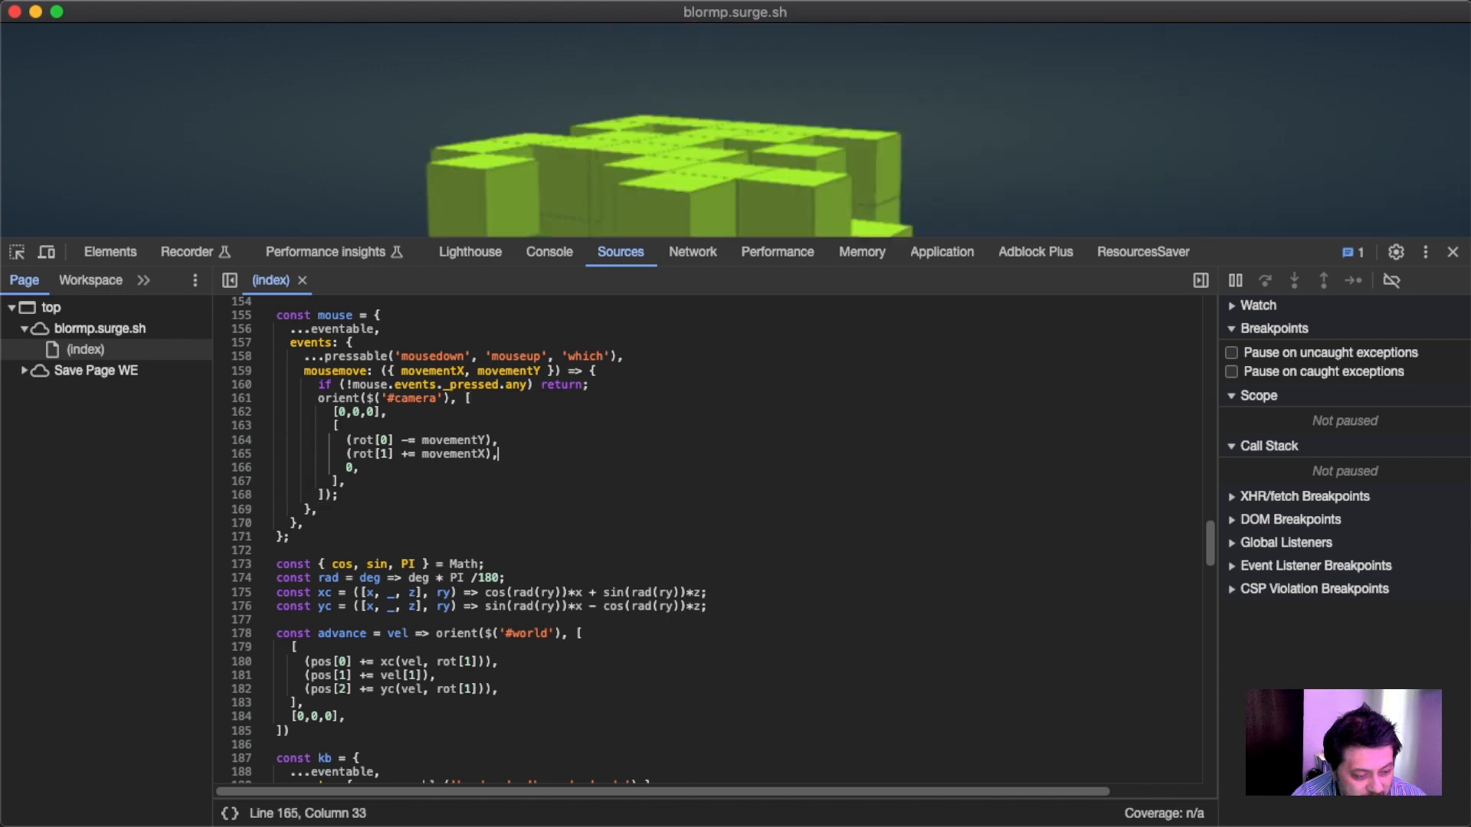
scroll(down, 3)
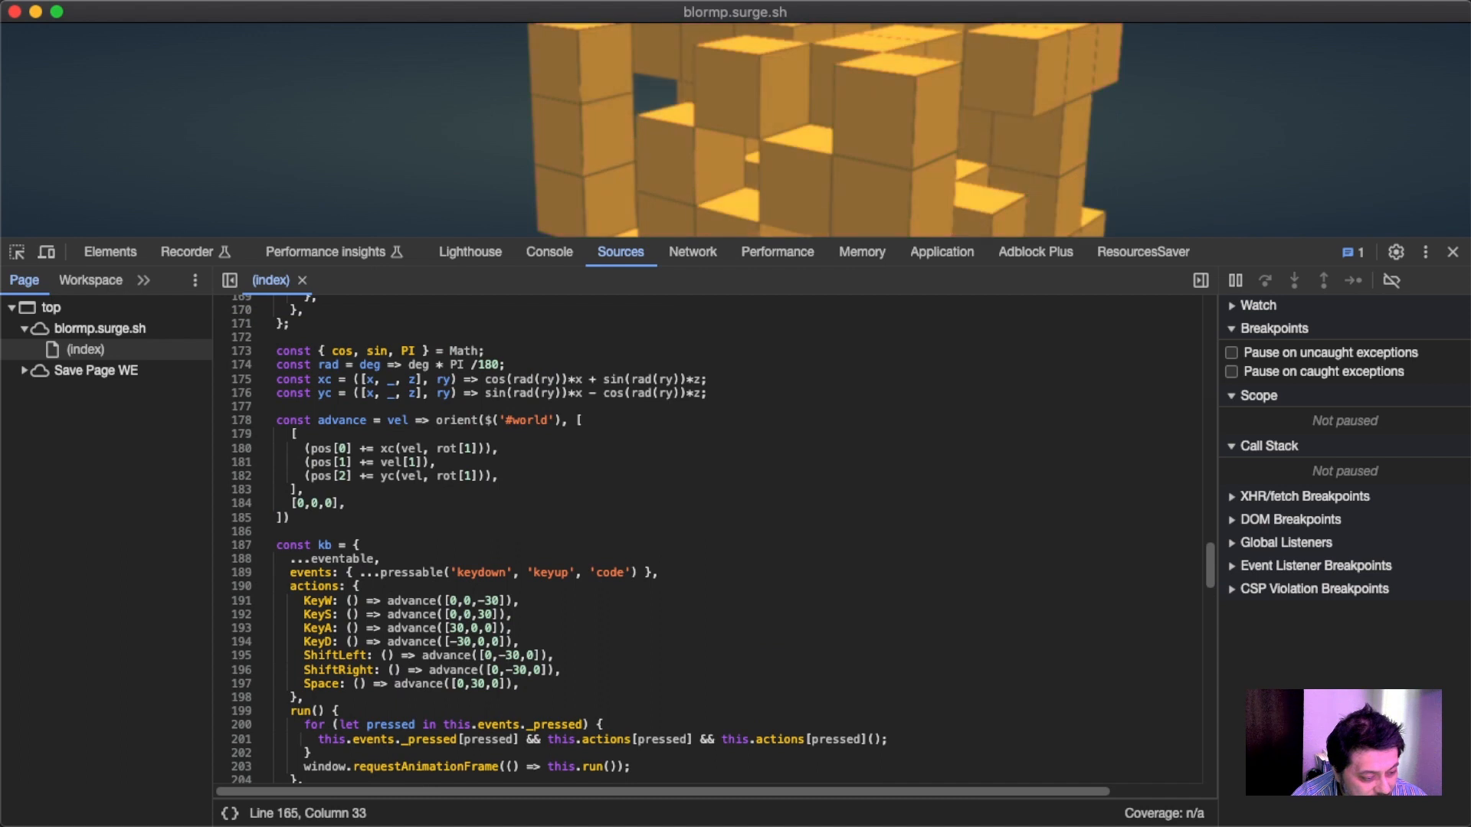
Highlight the rad, xc and yc trigonometry helper definitions on lines 174–176.
drag(274, 364, 708, 393)
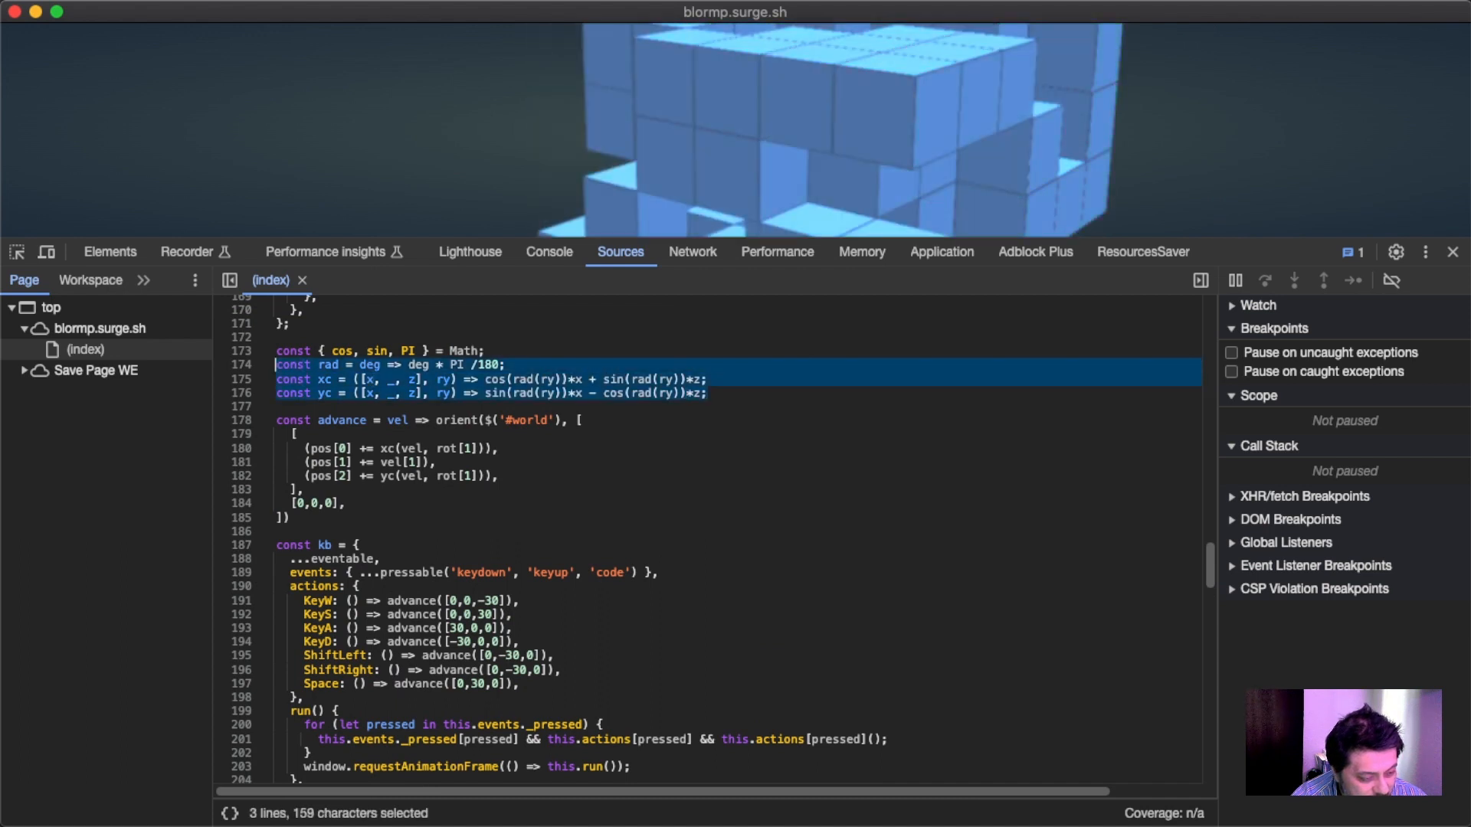